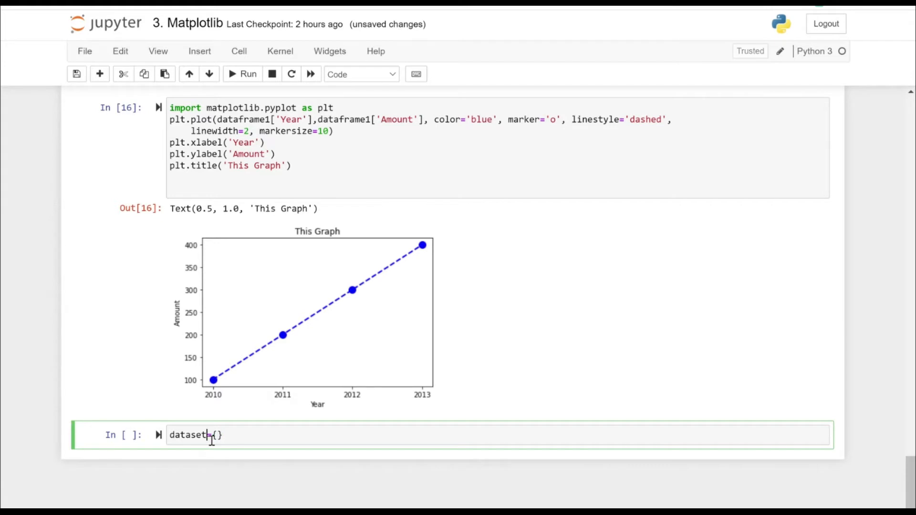
# Step: Type dataset2={'ID':[1,2,3,4],'Year':['2020','2019','2018','2017'], into the empty cell
pyautogui.write('2')
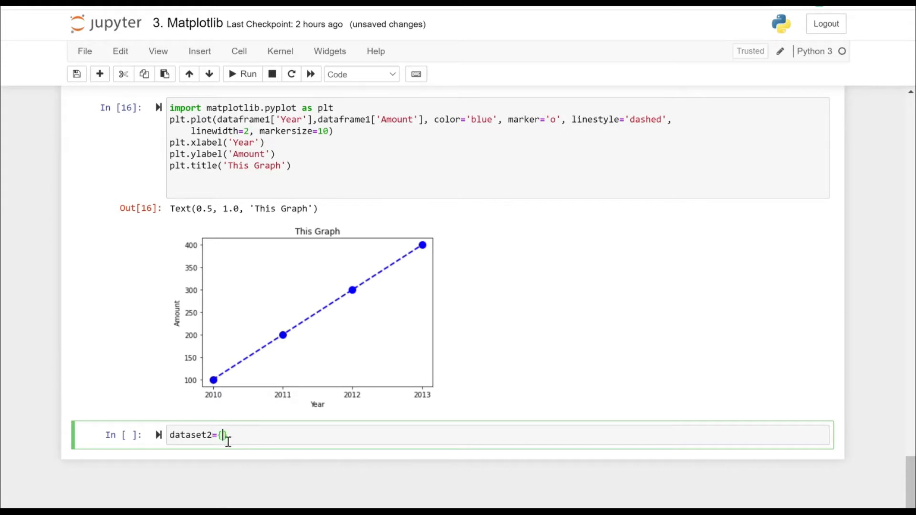
pyautogui.write("'ID':[1,2,3,4")
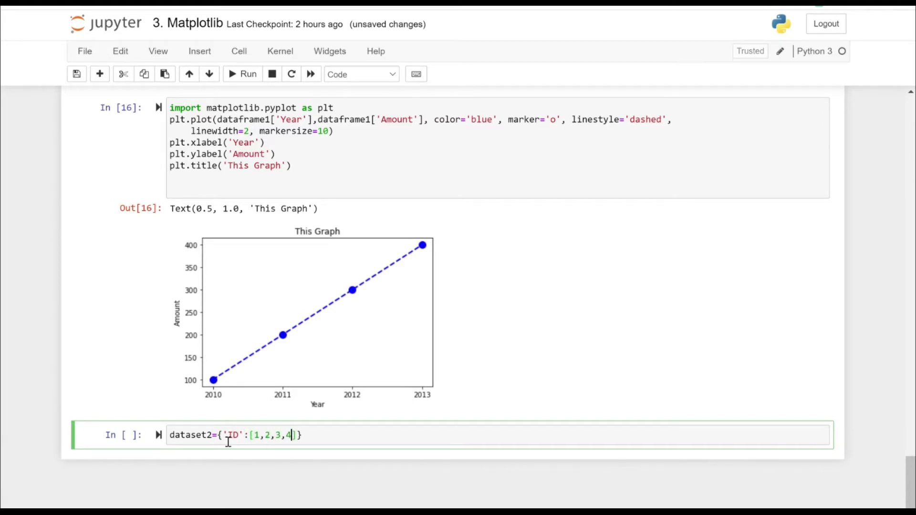
pyautogui.write(",''")
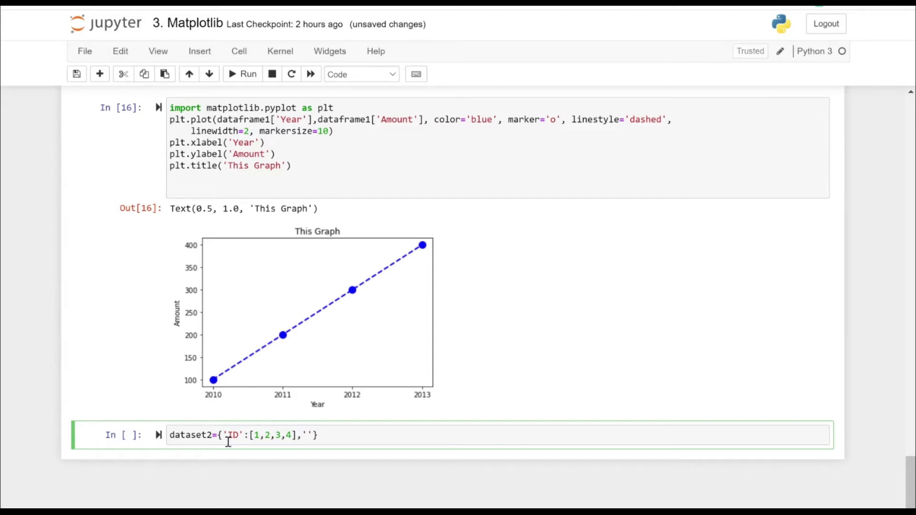
pyautogui.write("'Year':['2020")
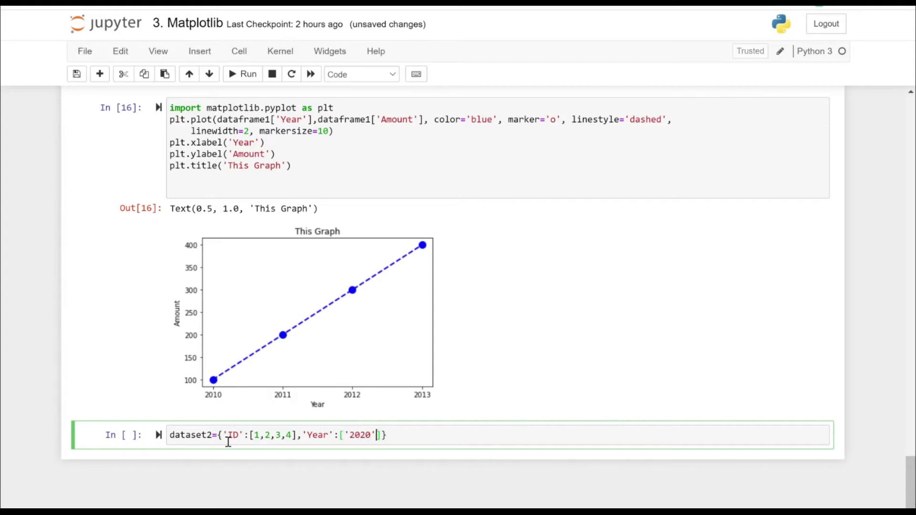
pyautogui.write(",'2019'")
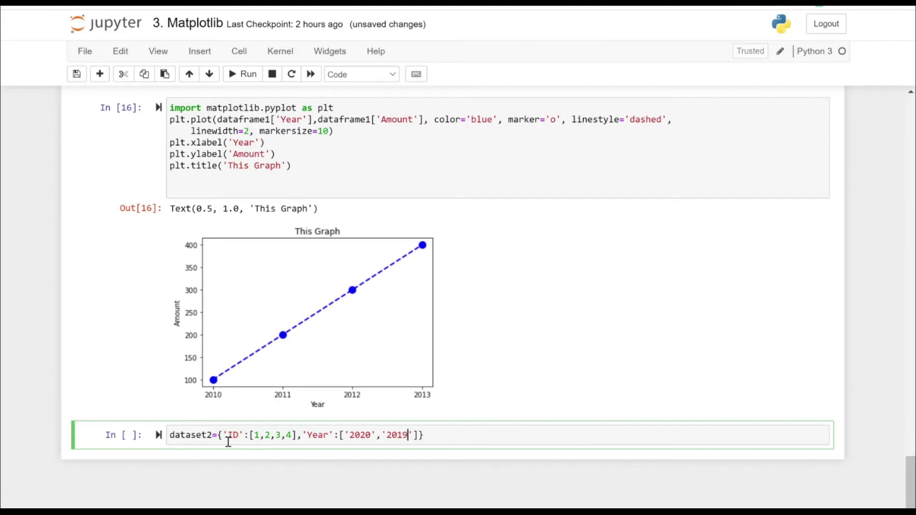
pyautogui.write(",'2018'")
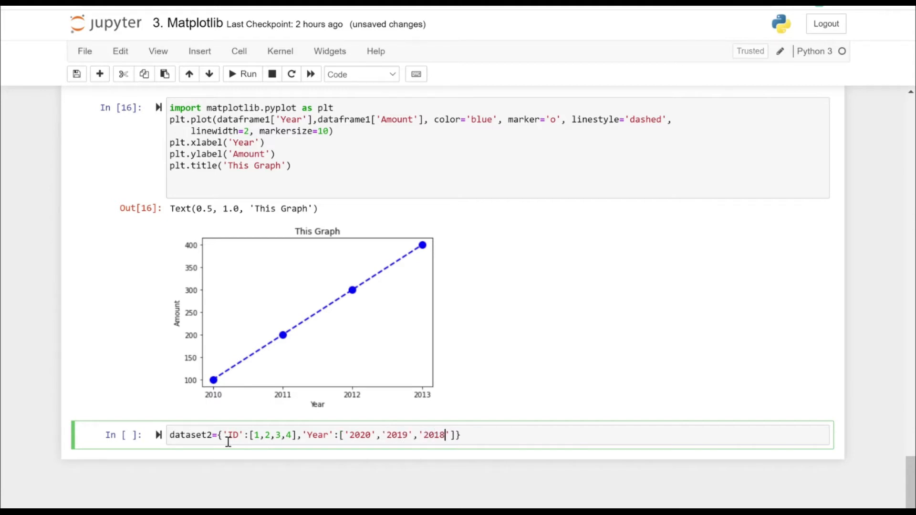
pyautogui.write(",'2017'")
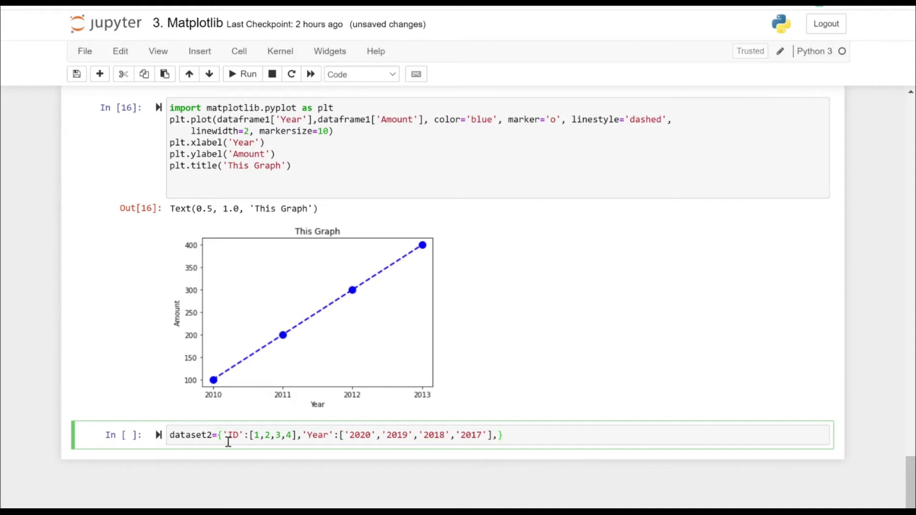
# Step: Add the 'Population1' list [100,200,300,400] to dataset2
pyautogui.write("Pop'")
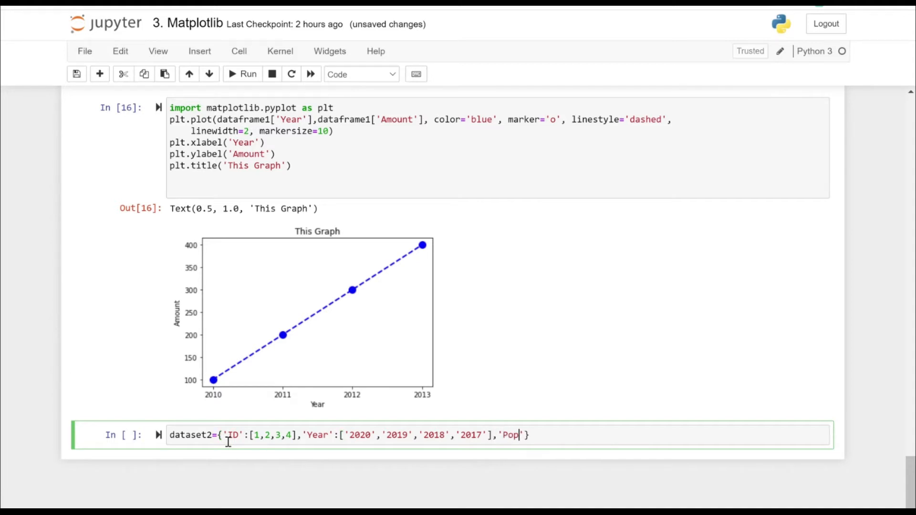
pyautogui.write('ulation1')
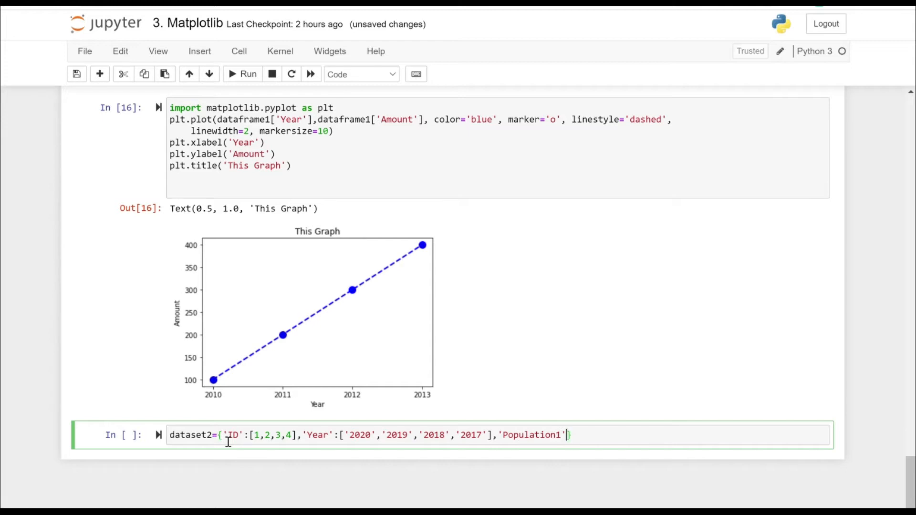
pyautogui.write(':[]')
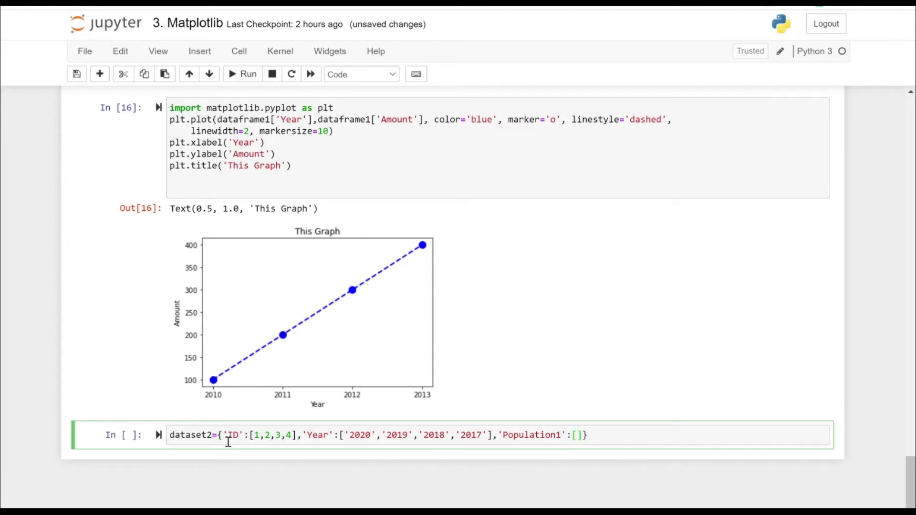
pyautogui.write('100')
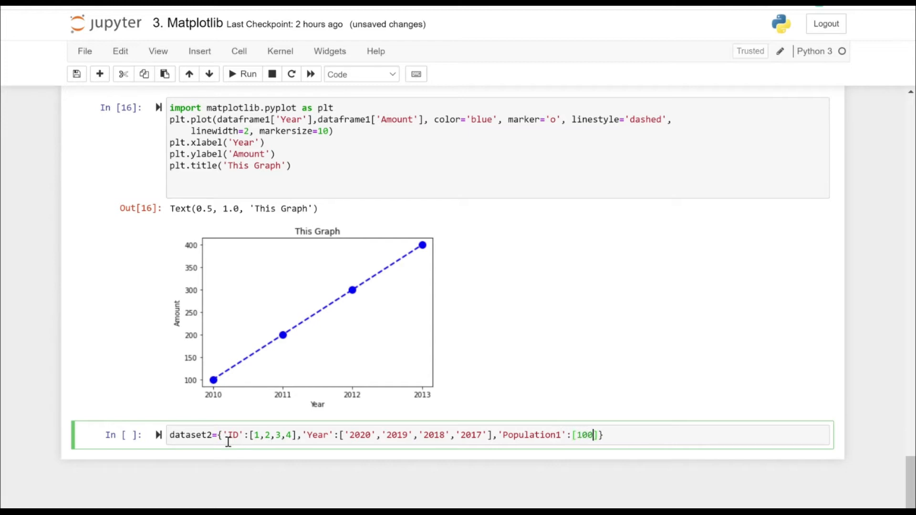
pyautogui.write(',200,30')
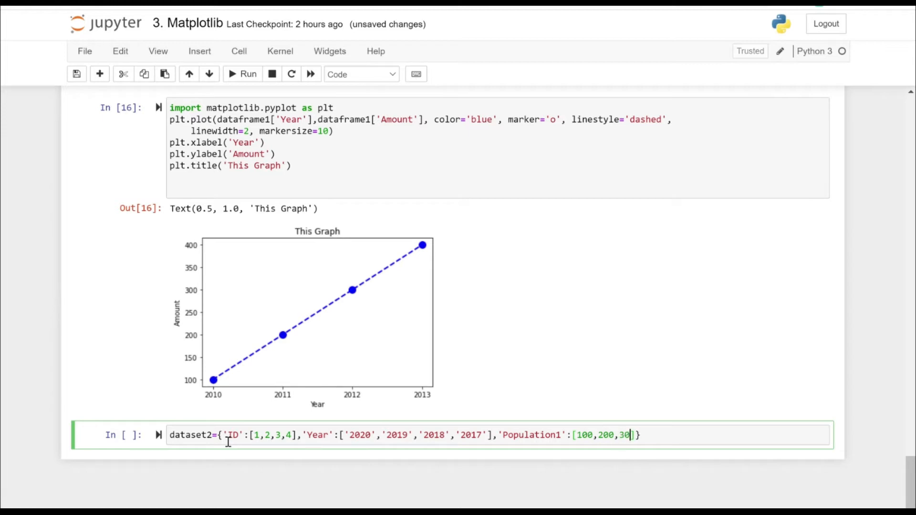
pyautogui.write('0,400]}')
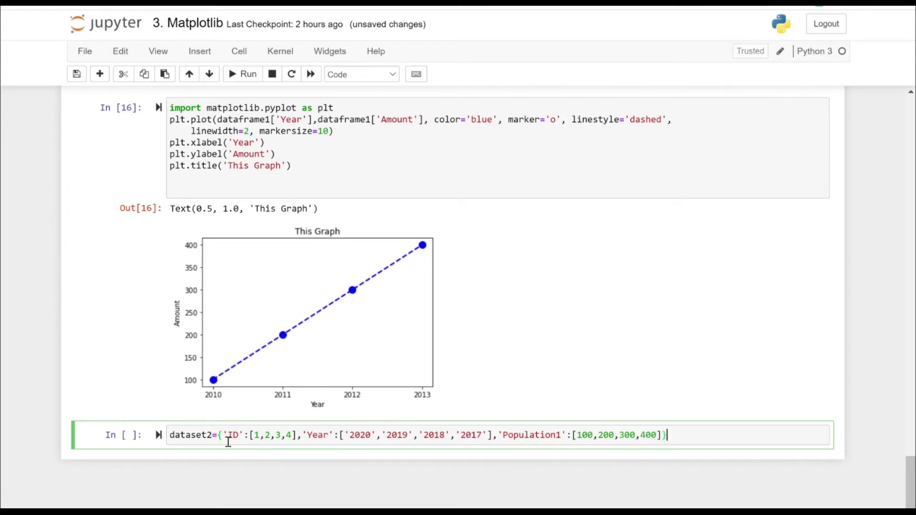
pyautogui.write(',')
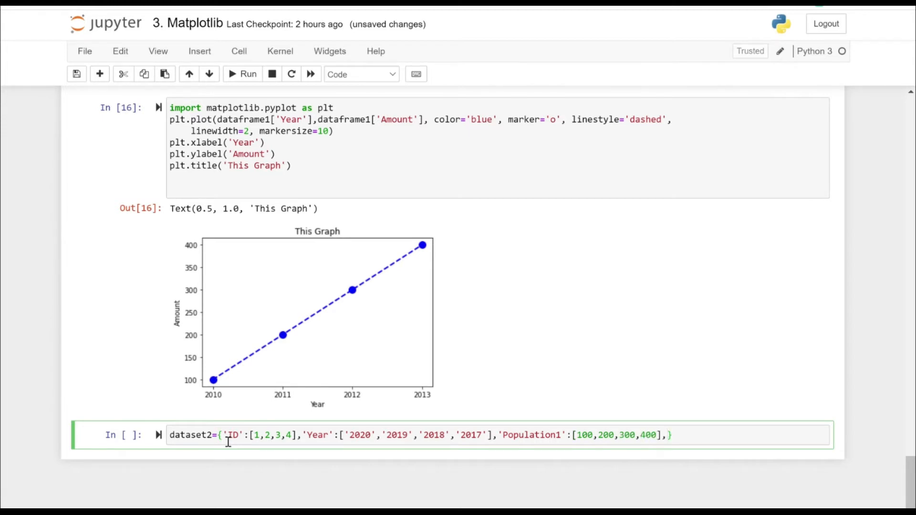
# Step: Add 'Population2' [300,400,600,300] and close the dictionary, correcting a mistyped 5
pyautogui.write(",'Populatio")
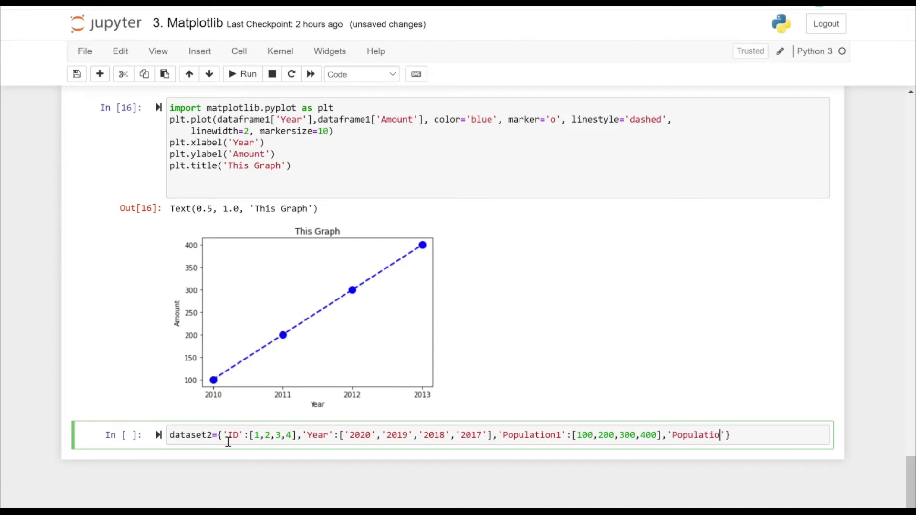
pyautogui.write("n2':[300]")
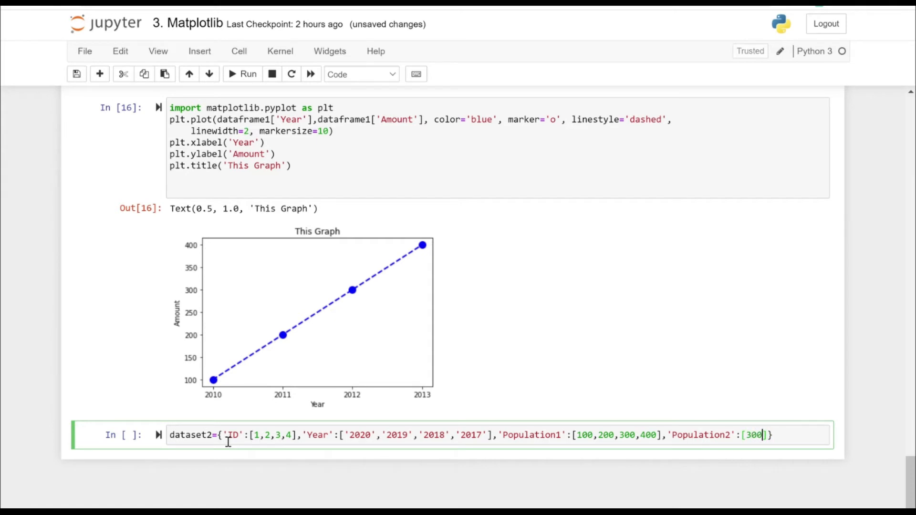
pyautogui.write(',400')
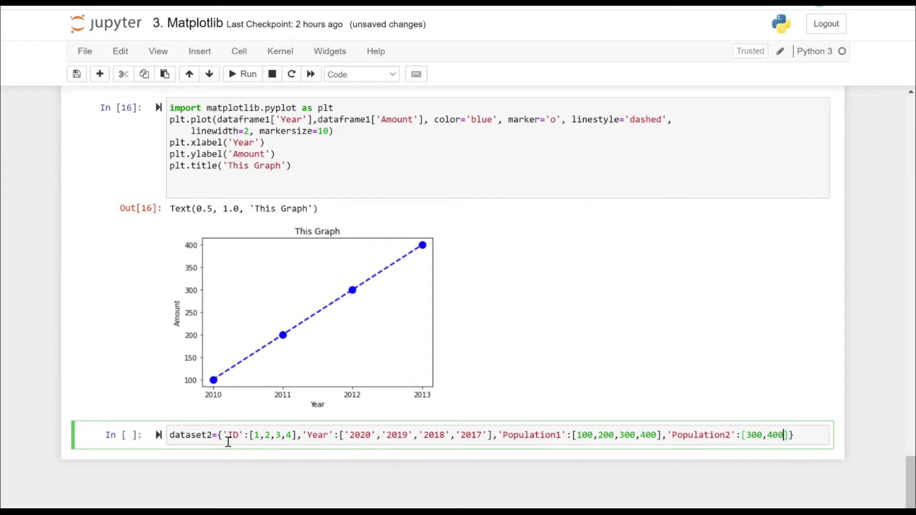
pyautogui.write(',5')
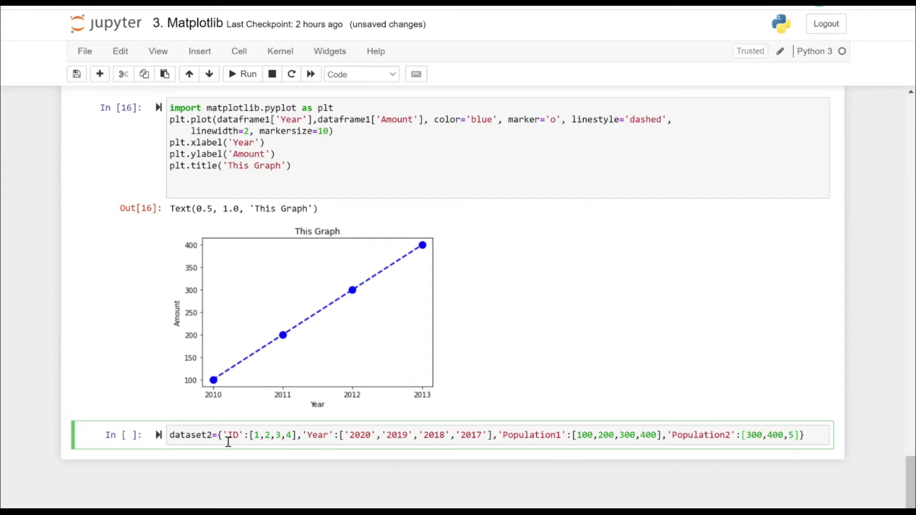
pyautogui.press('Backspace')
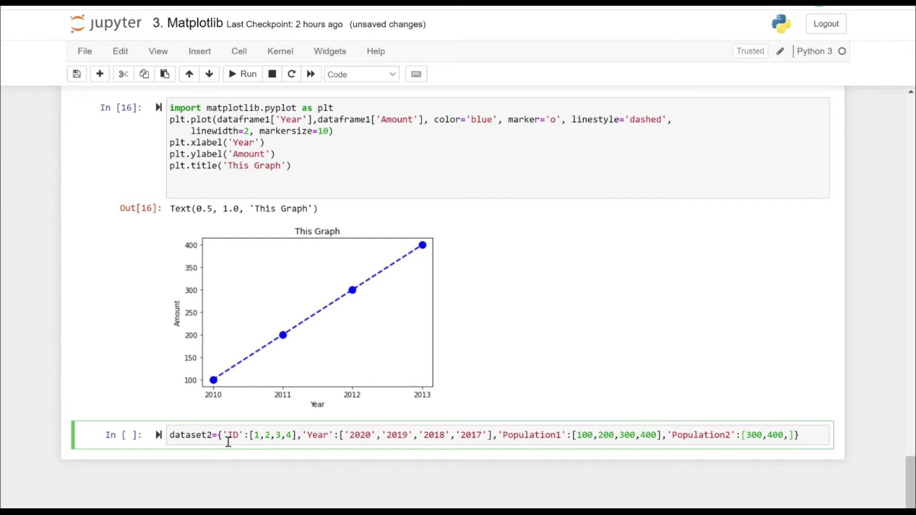
pyautogui.write('60')
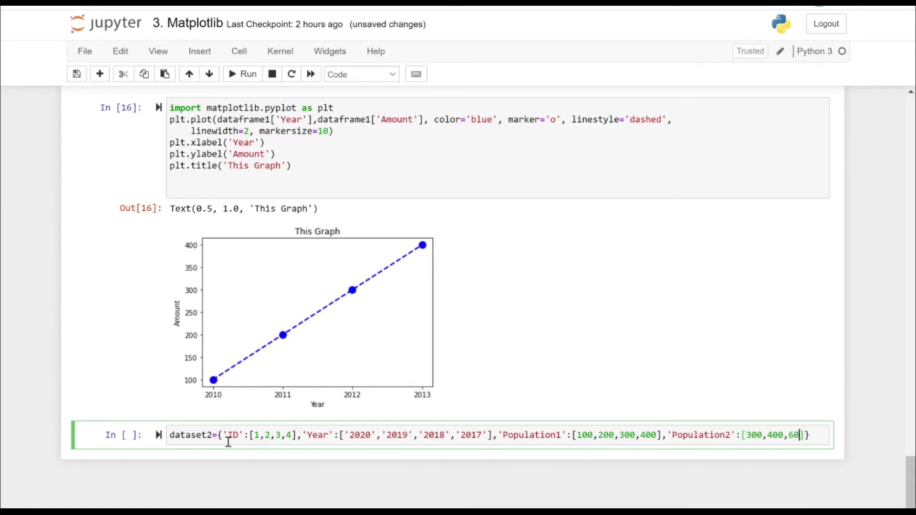
pyautogui.write('0,')
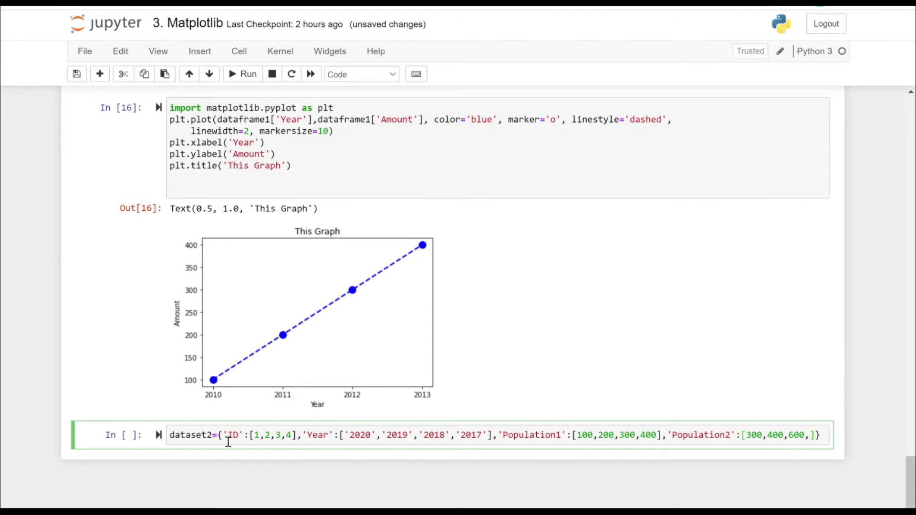
pyautogui.write('311')
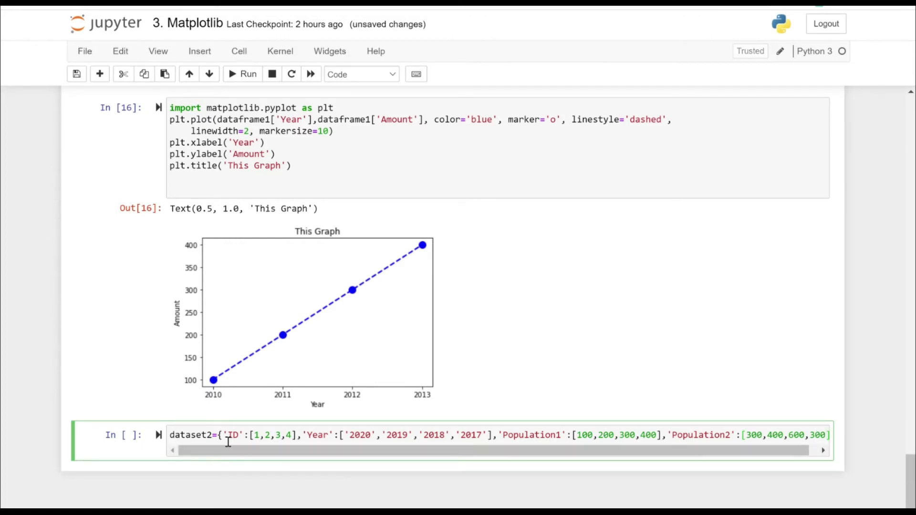
# Step: Build dataframe2=pd.DataFrame(dataset2), run it, then run a dataframe2 cell to show the table
pyautogui.write('dataf')
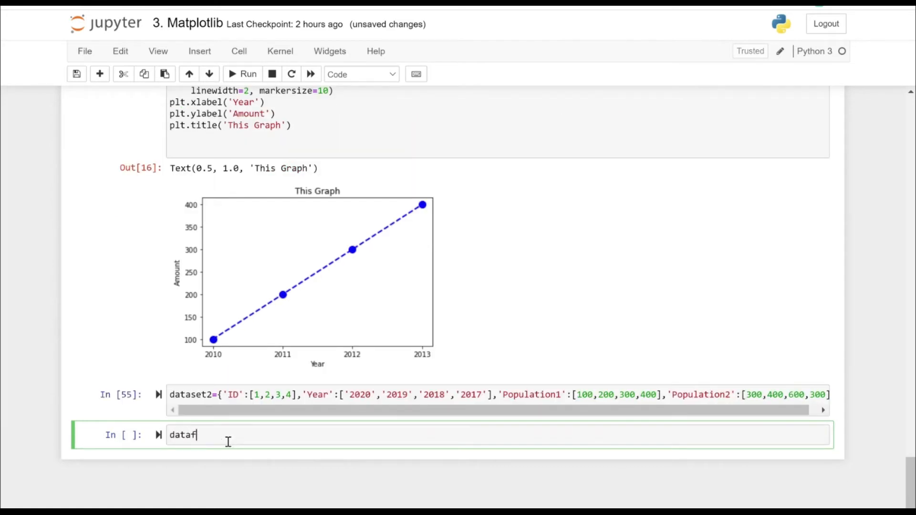
pyautogui.write('rame2=')
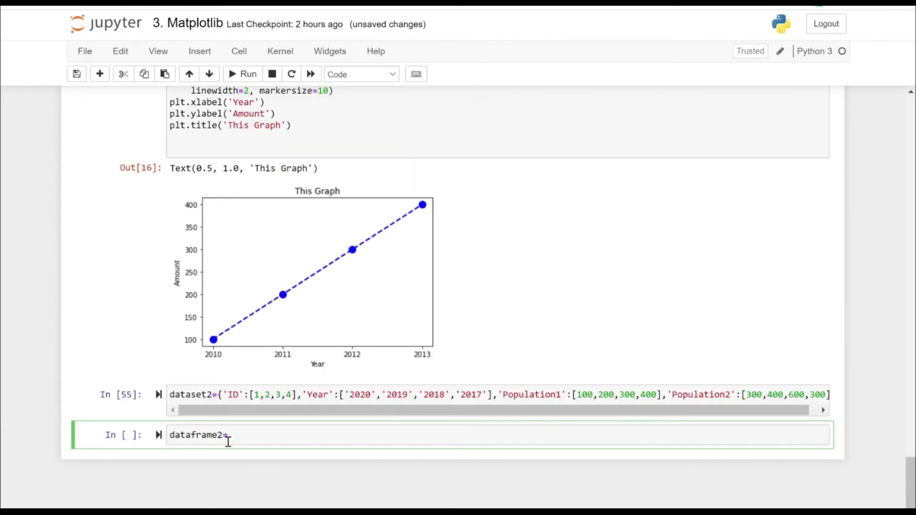
pyautogui.write('pd.DataFr')
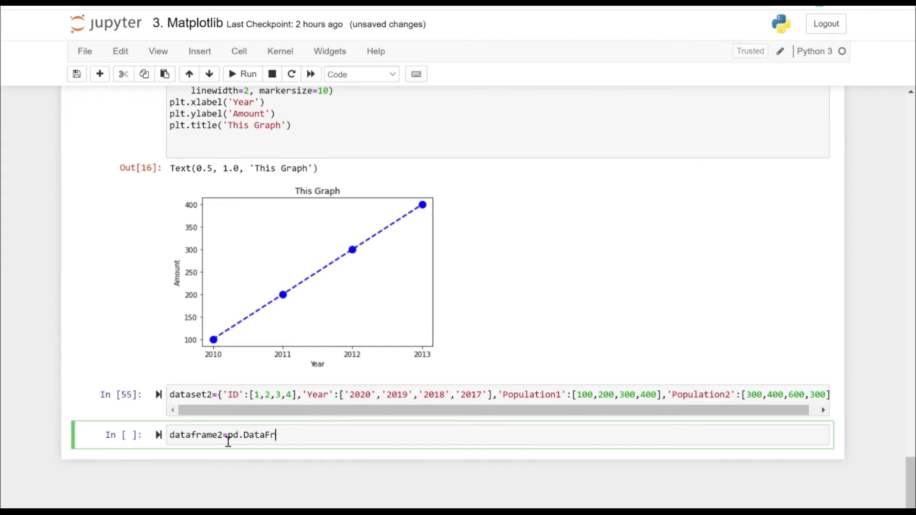
pyautogui.write('ame(dataset2')
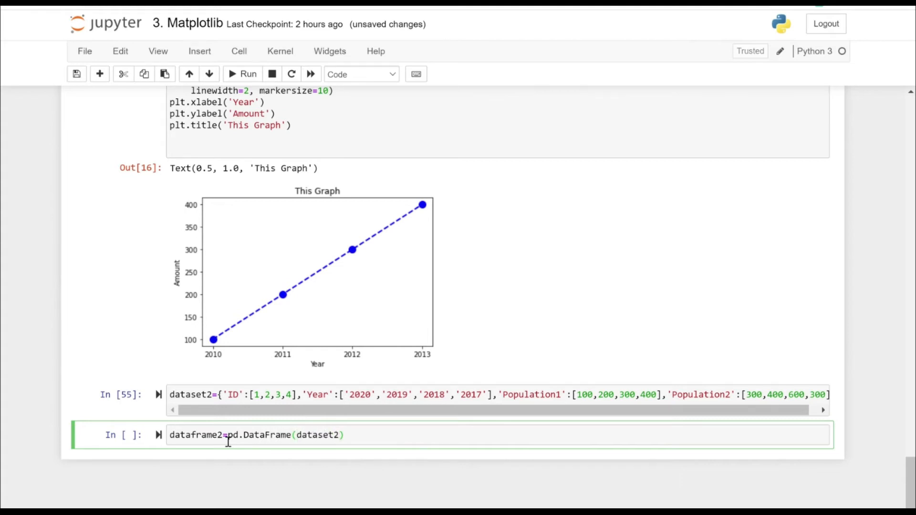
pyautogui.click(247, 74)
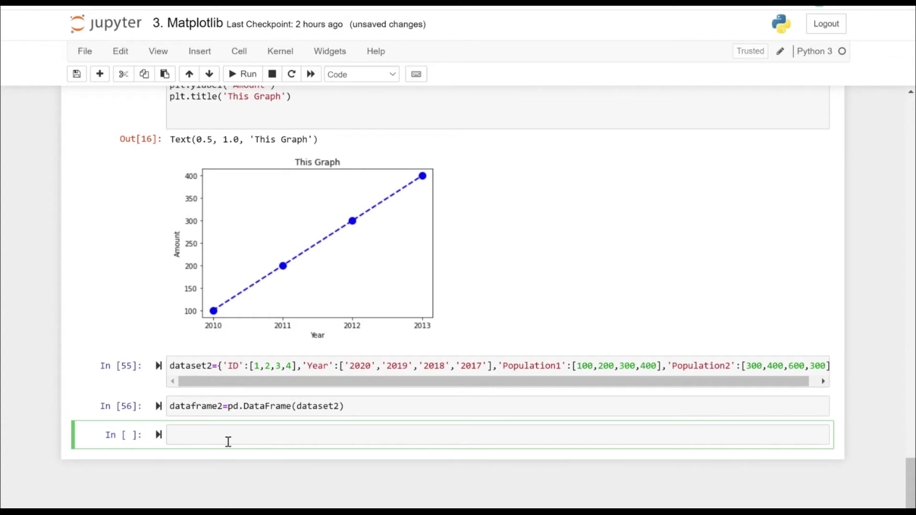
pyautogui.write('dataframe2')
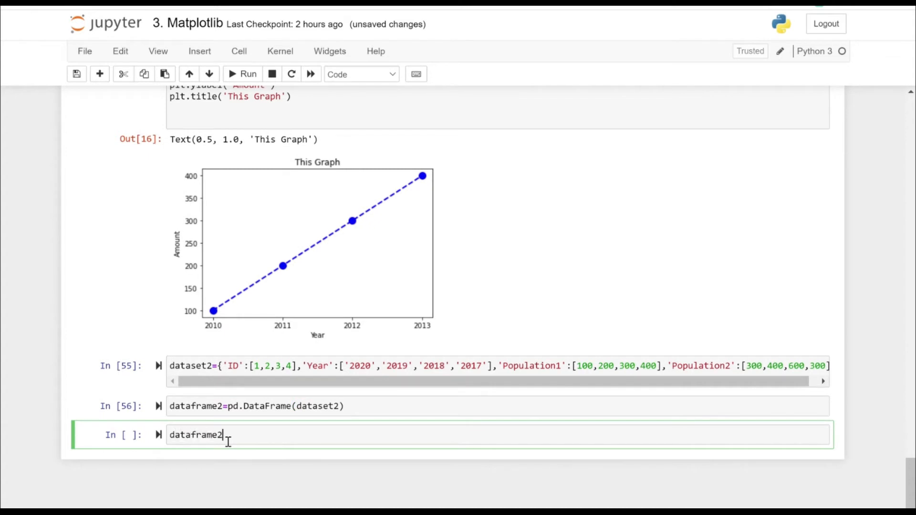
pyautogui.click(247, 74)
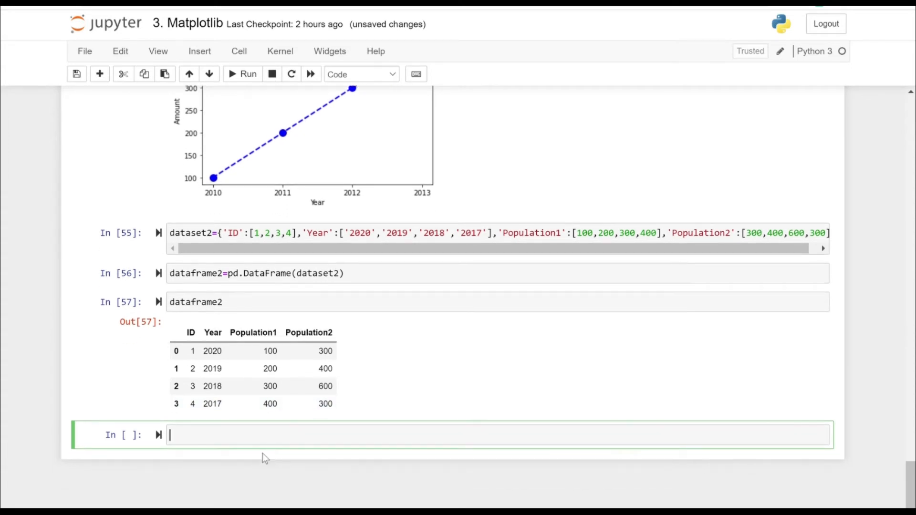
# Step: Run plt.subplot(2,2,1) with plt.plot(dataframe2['Year'],dataframe2['Population2'])
pyautogui.write('plt.')
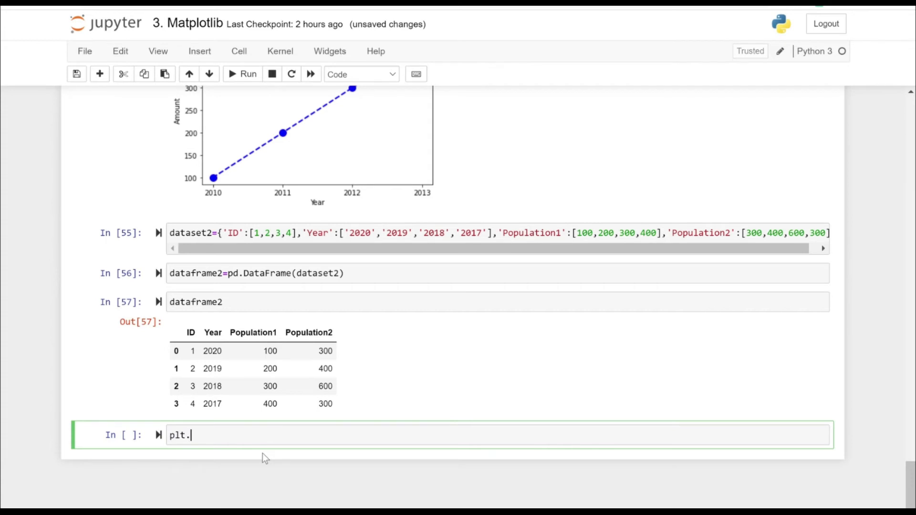
pyautogui.write('sub')
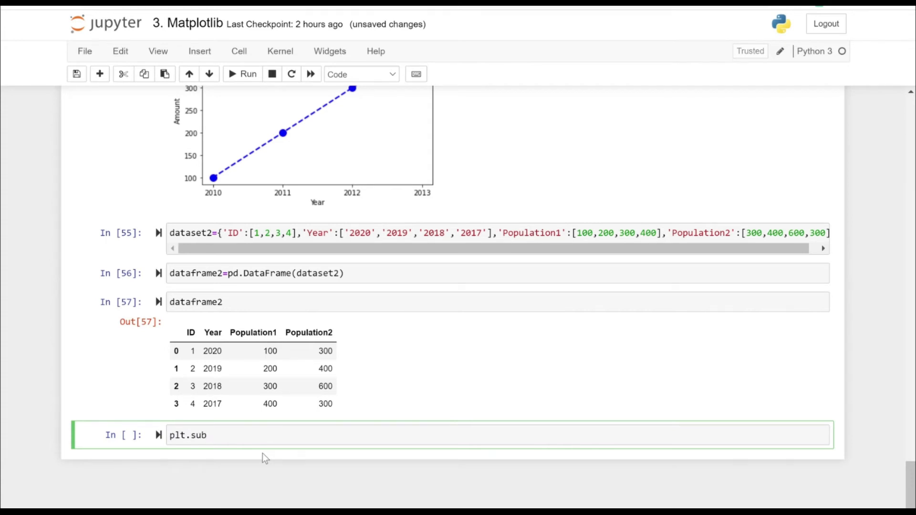
pyautogui.write('plot')
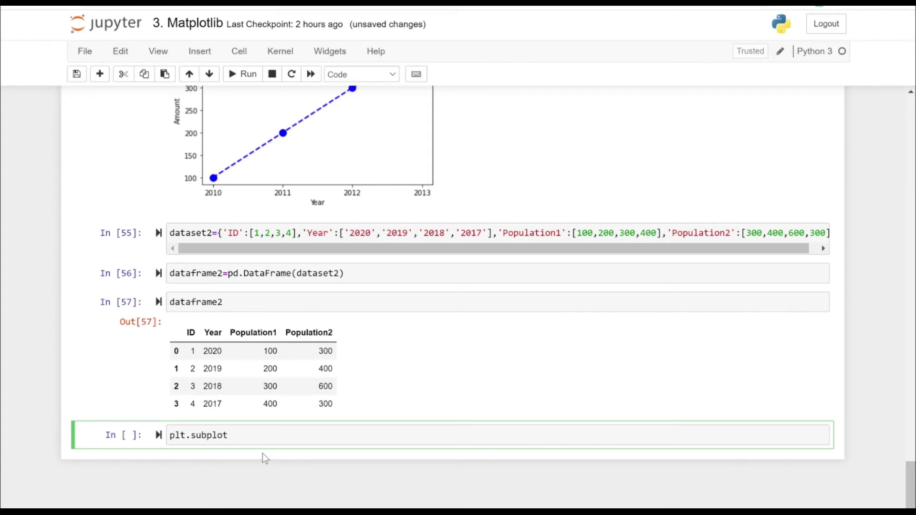
pyautogui.write('()')
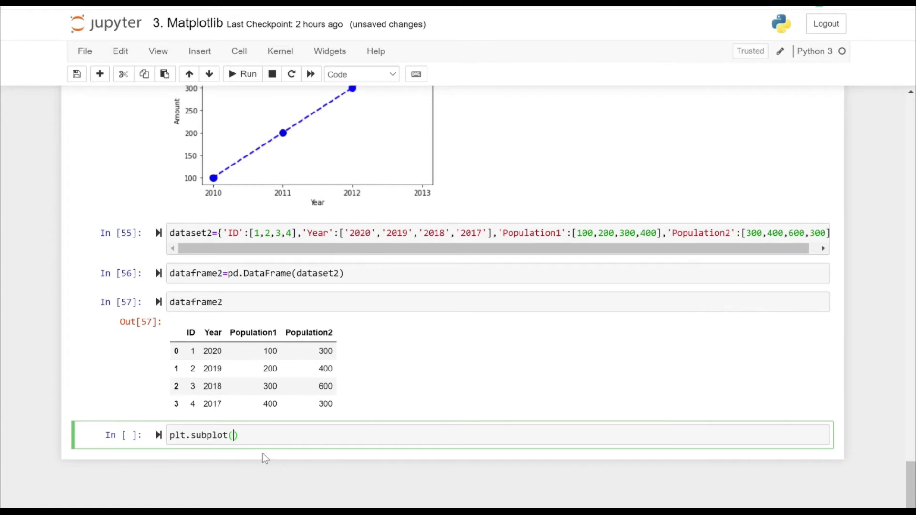
pyautogui.write('2,2,1')
pyautogui.write('plt')
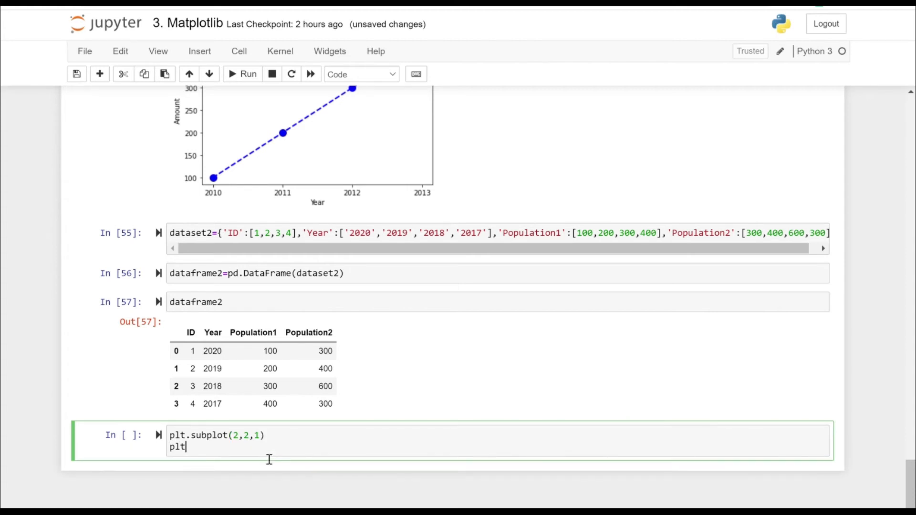
pyautogui.write('.plot')
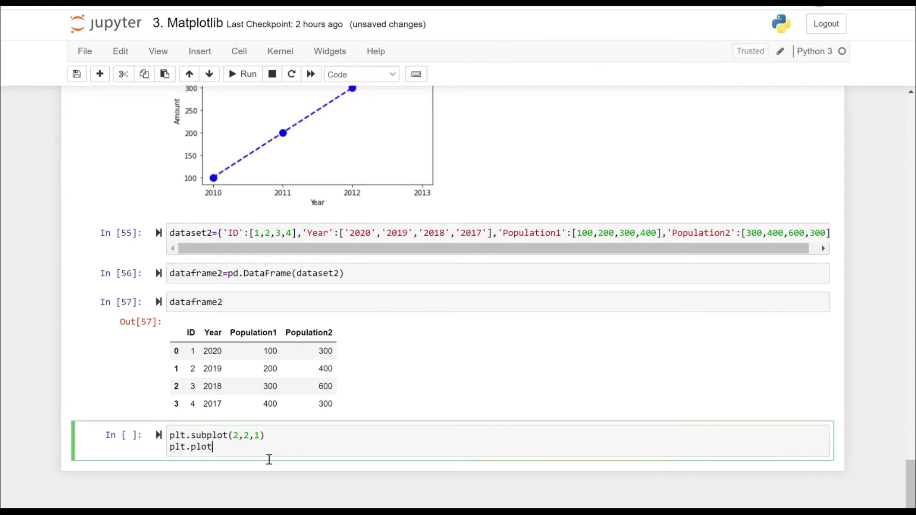
pyautogui.write("(dataframe2['")
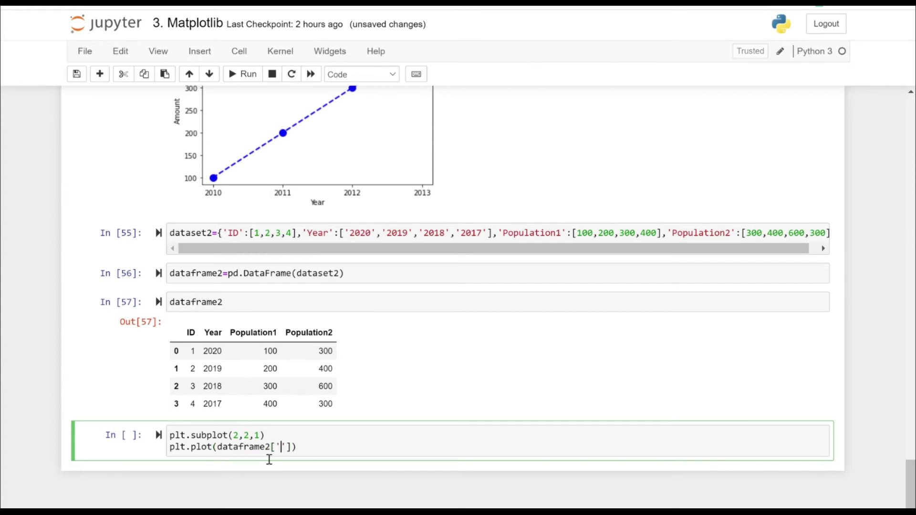
pyautogui.write('Year')
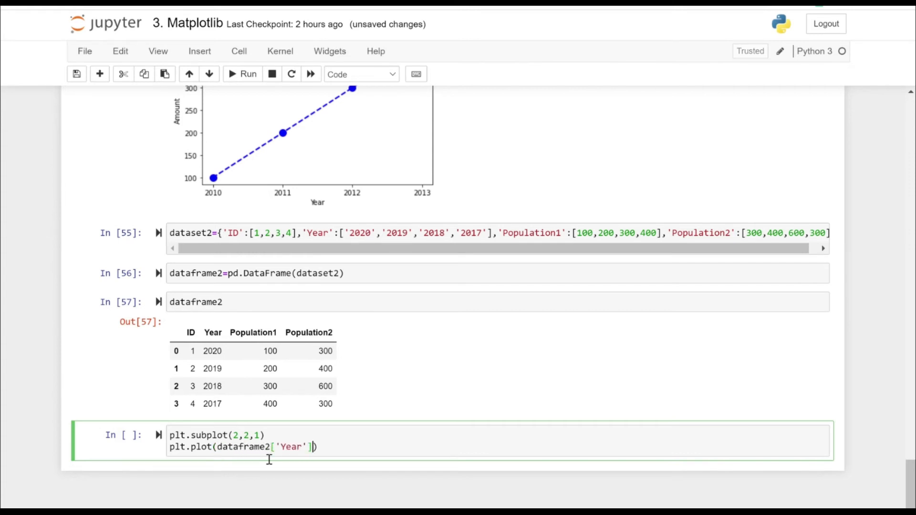
pyautogui.write(',da')
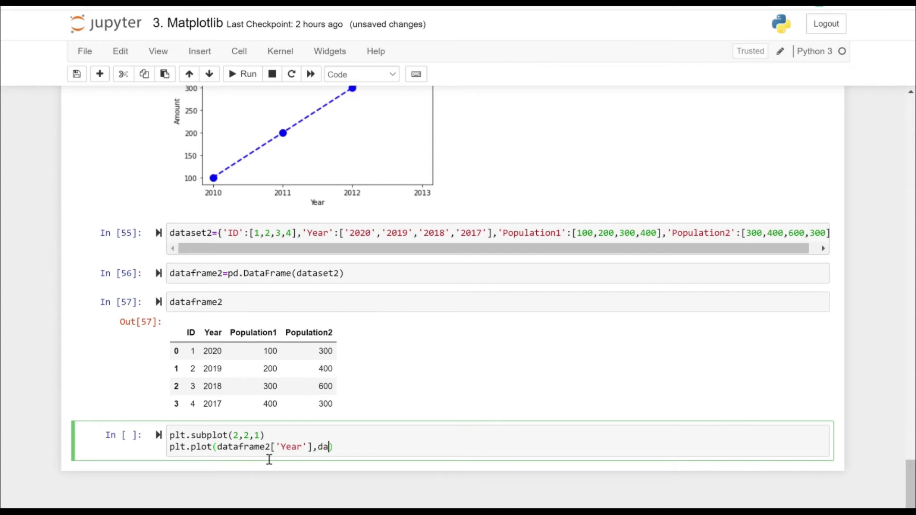
pyautogui.write("taframe2['']")
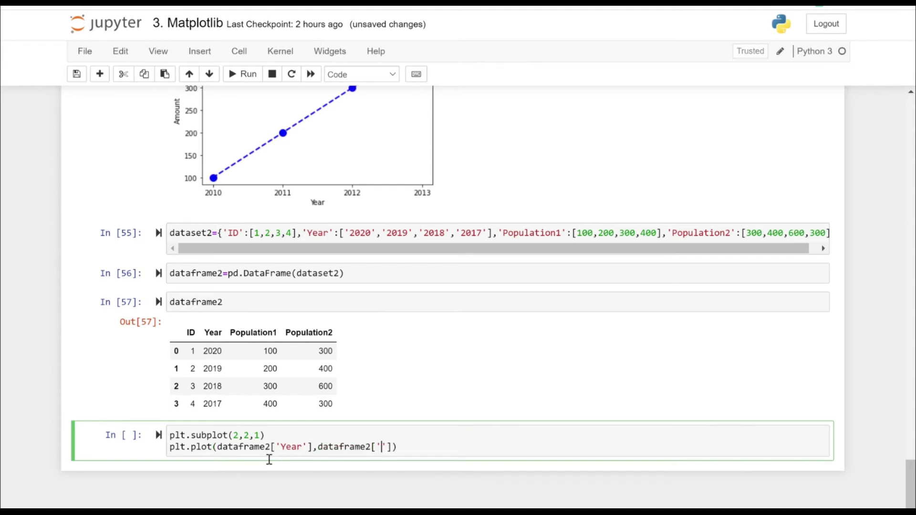
pyautogui.write('Popu')
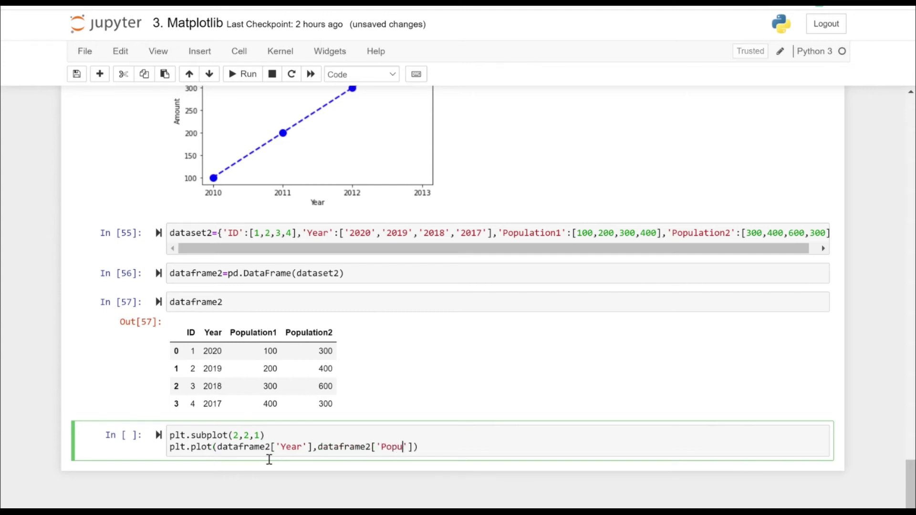
pyautogui.write('lation2')
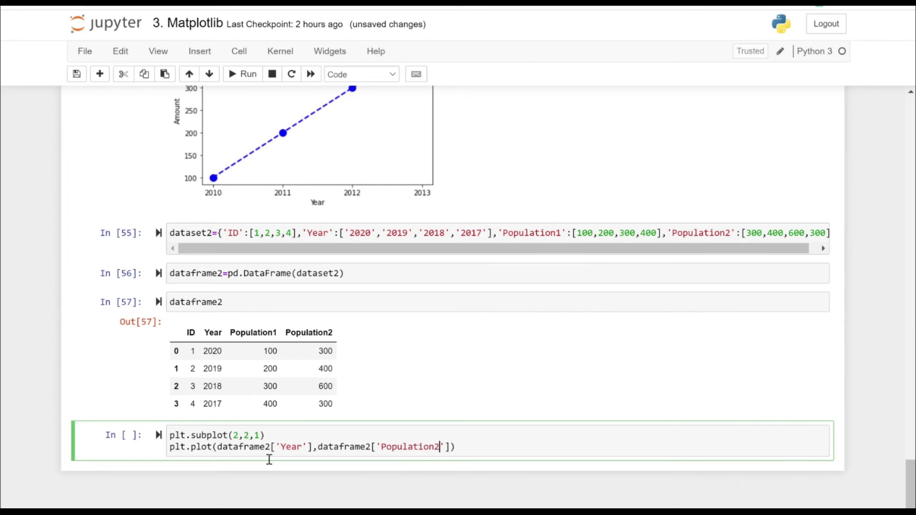
pyautogui.moveTo(300, 440)
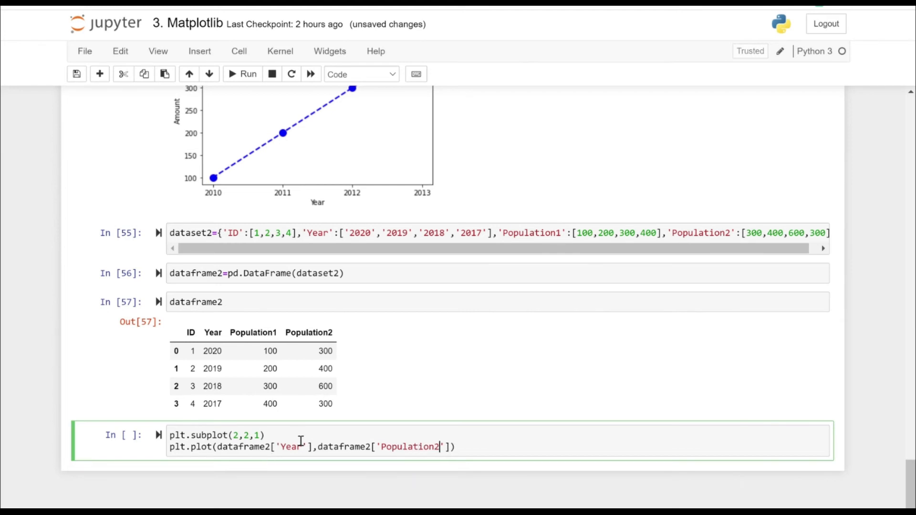
pyautogui.click(242, 74)
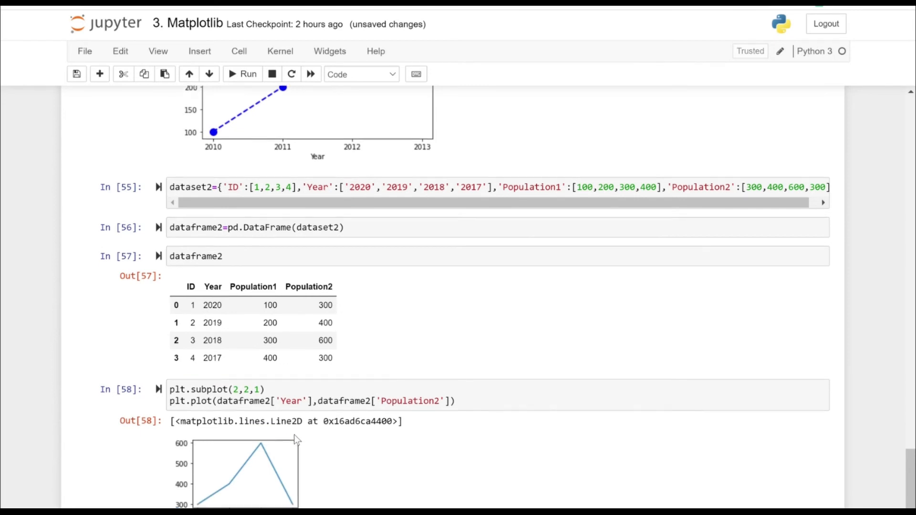
# Step: Assign ax1= to the first subplot, add plt.subplot(2,2,2) plotting 'Population1', and rerun
pyautogui.scroll(-3)
pyautogui.write('ax1')
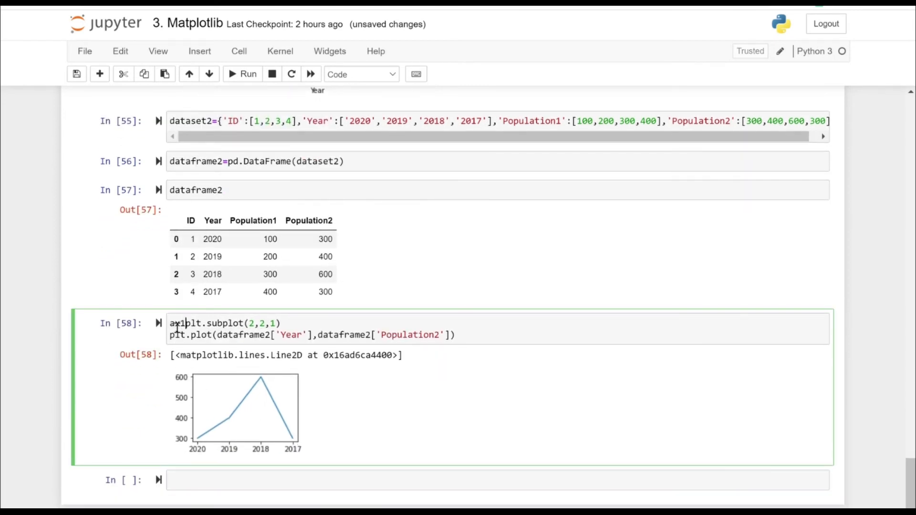
pyautogui.write('=')
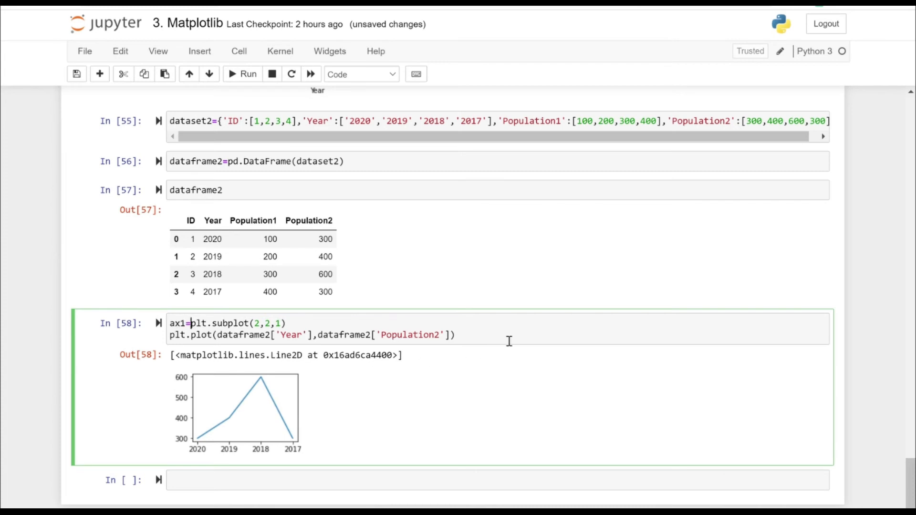
pyautogui.write('plt')
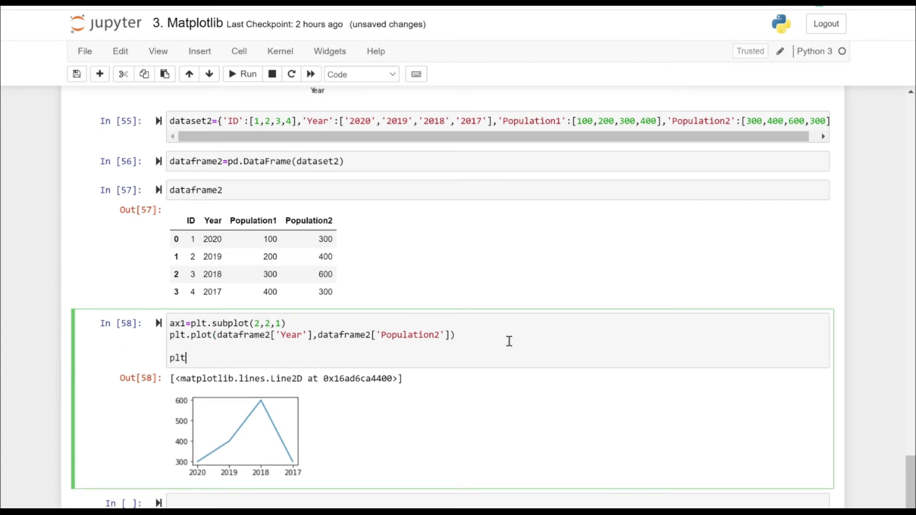
pyautogui.write('.')
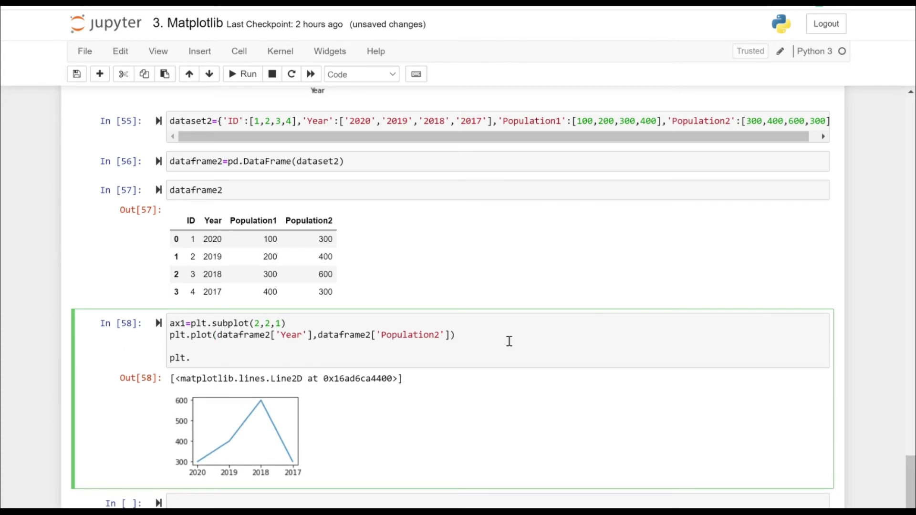
pyautogui.write('subplot(')
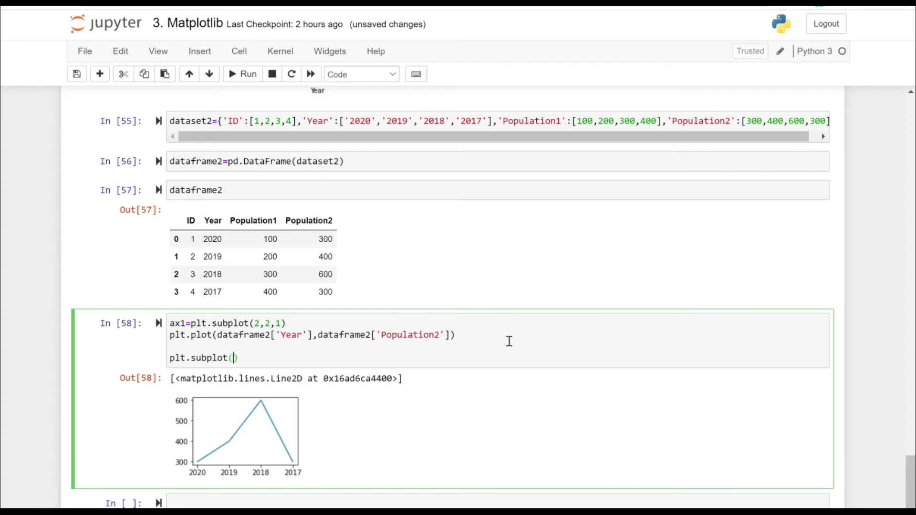
pyautogui.write('2,2,2')
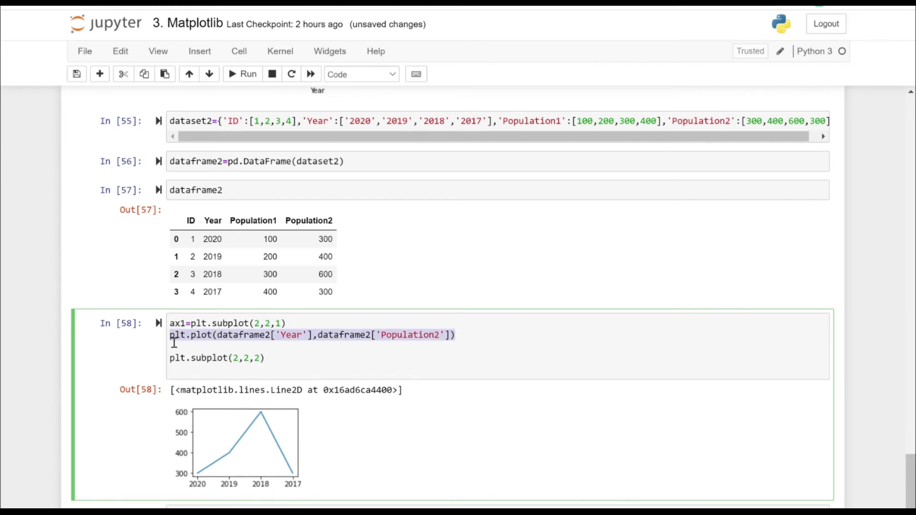
pyautogui.write("plt.plot(dataframe2['Year'],dataframe2['Population2'])")
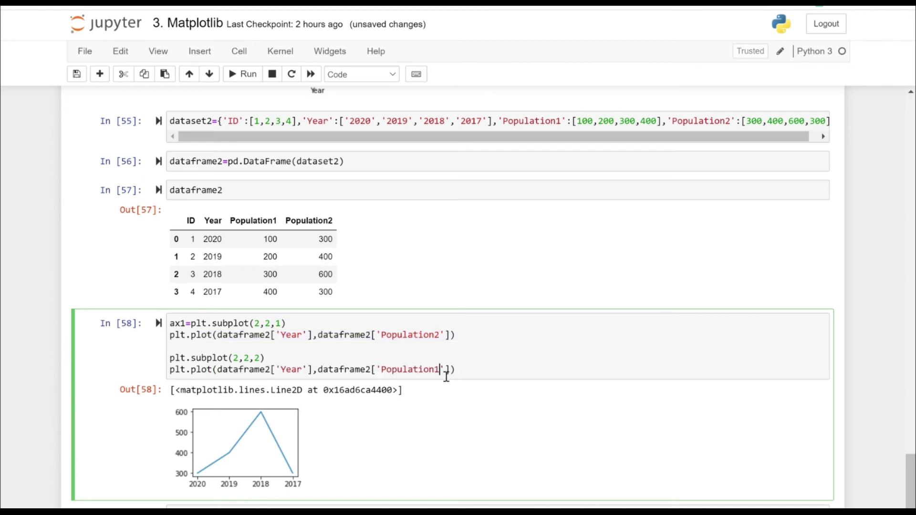
pyautogui.click(247, 73)
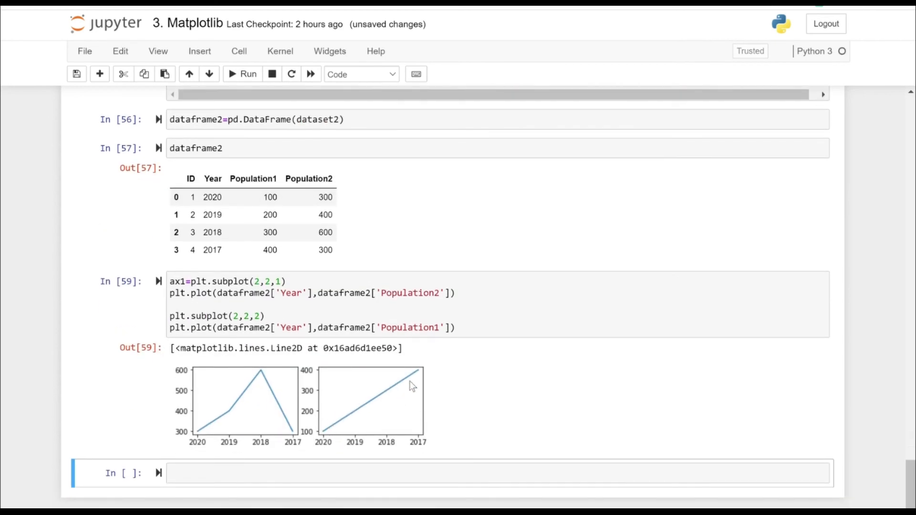
pyautogui.scroll(3)
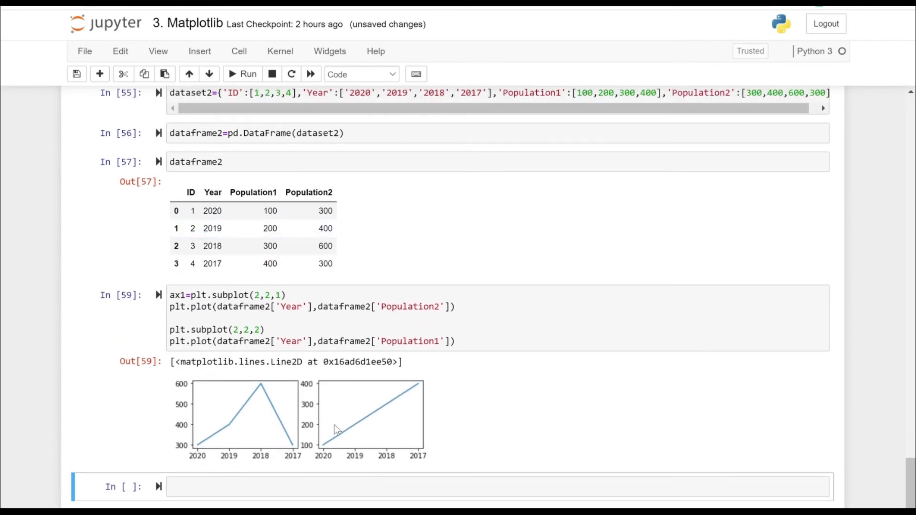
pyautogui.moveTo(307, 385)
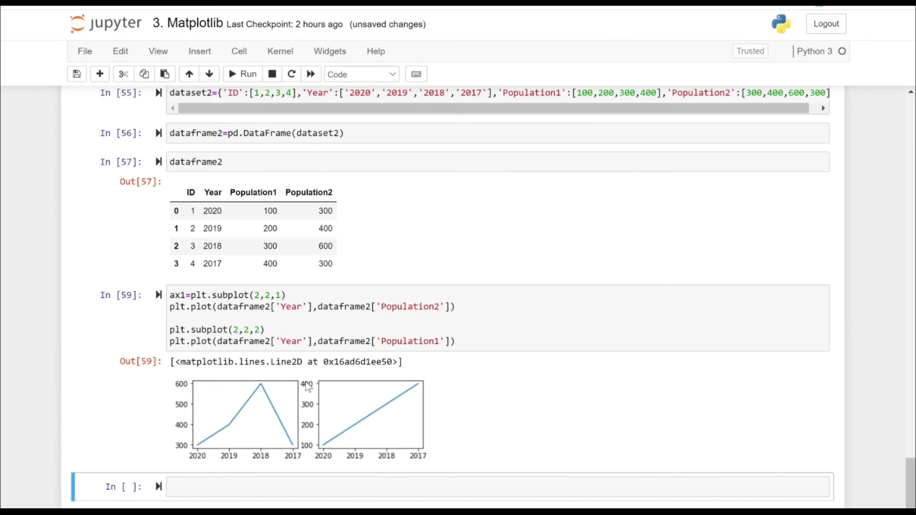
pyautogui.moveTo(187, 391)
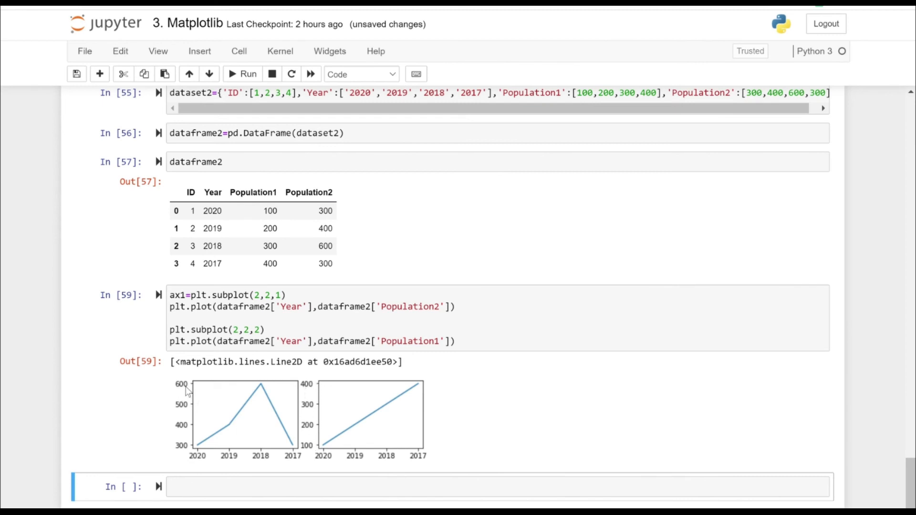
pyautogui.moveTo(183, 390)
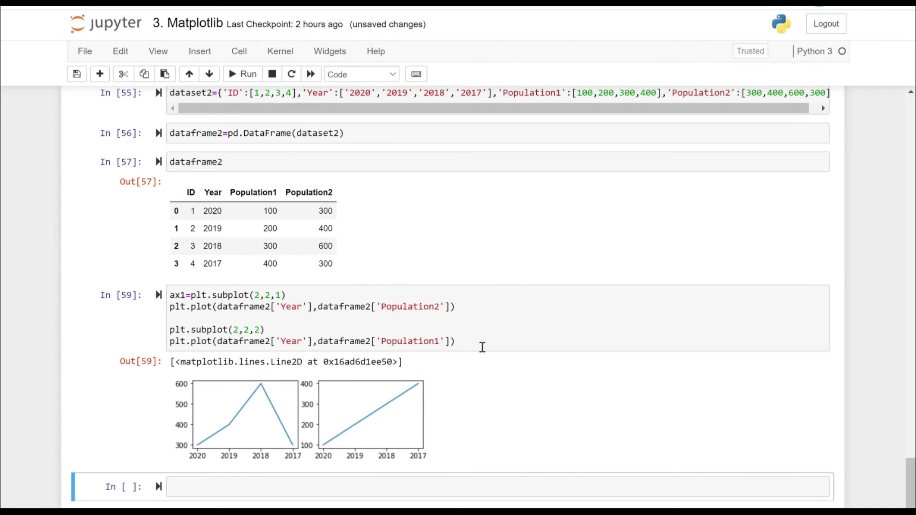
pyautogui.click(332, 487)
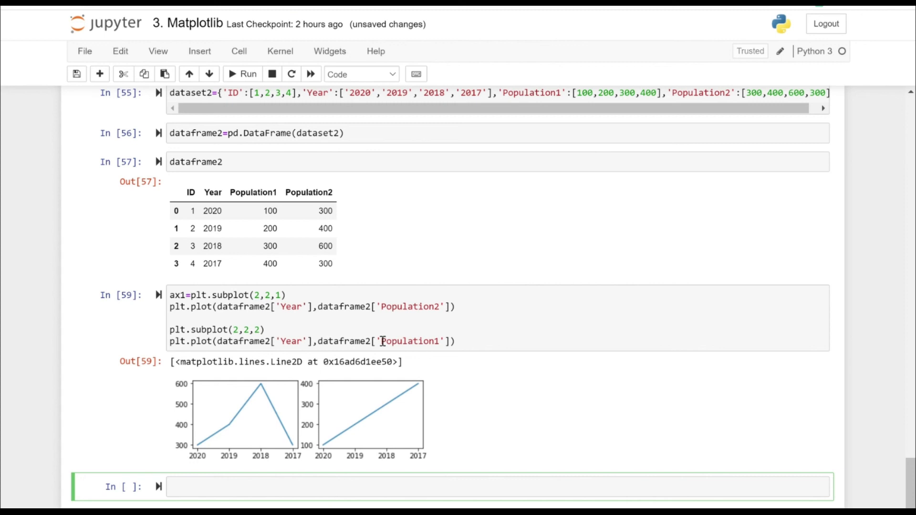
pyautogui.moveTo(333, 310)
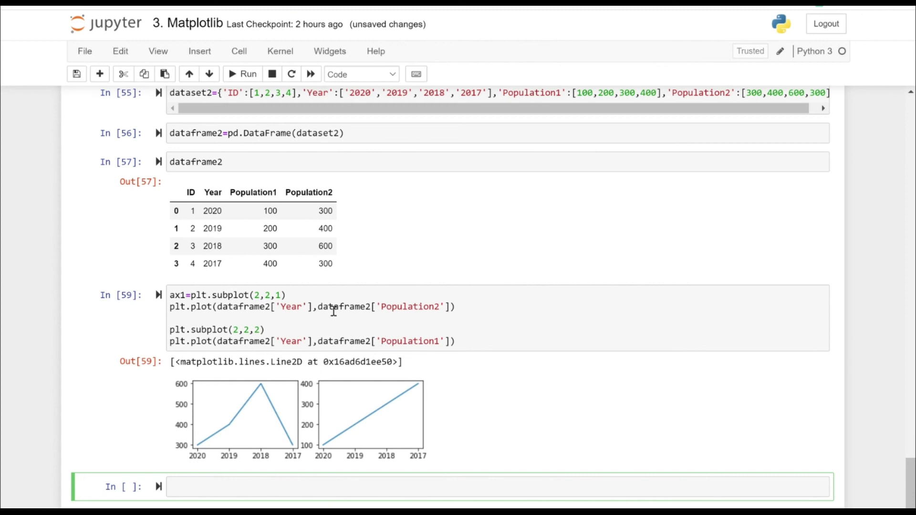
pyautogui.moveTo(412, 342)
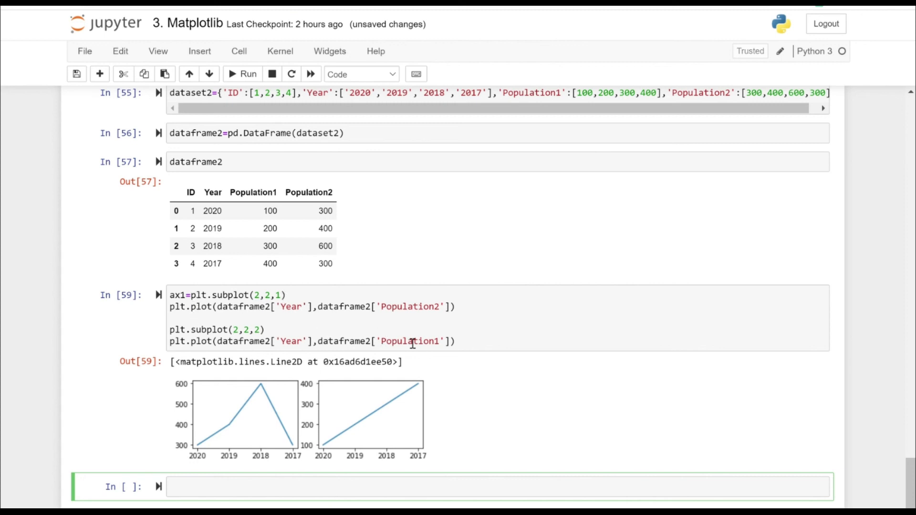
pyautogui.click(312, 326)
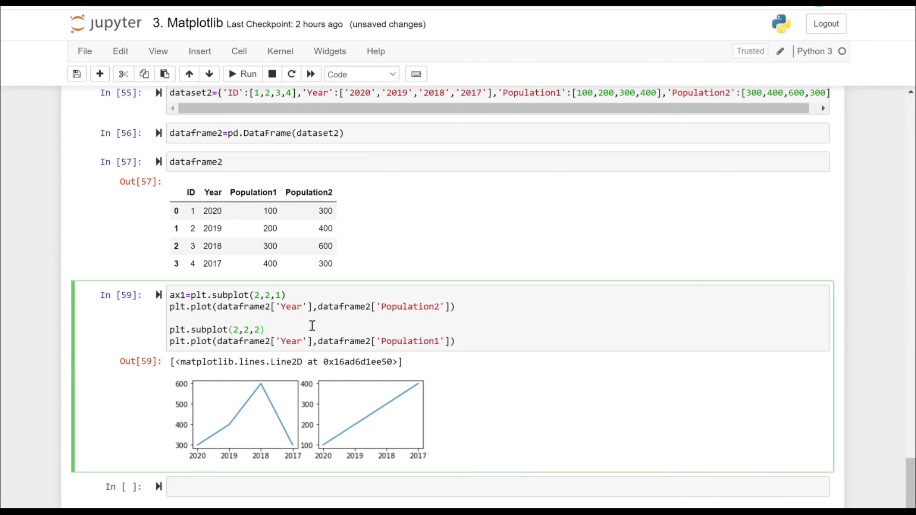
# Step: Add sharey=ax1 to plt.subplot(2,2,2) and rerun so both charts span 200–600
pyautogui.write(', sharey=')
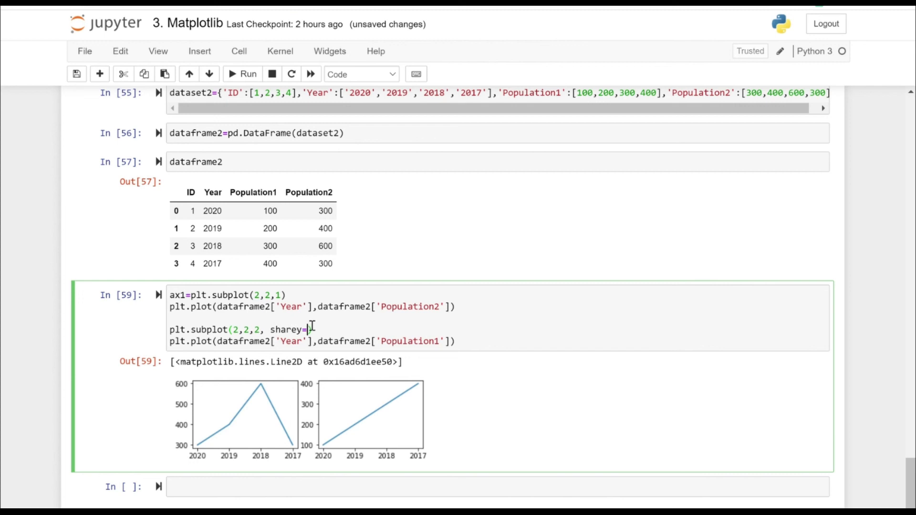
pyautogui.write('ax1)')
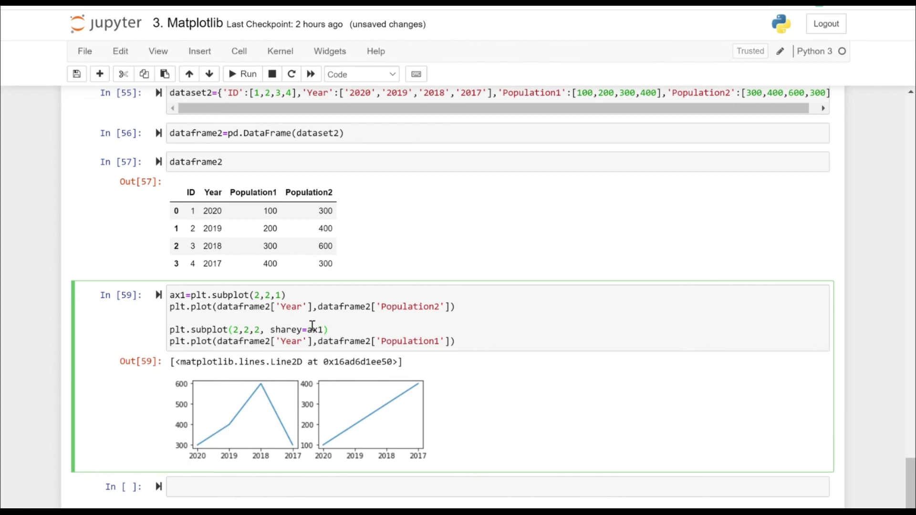
pyautogui.click(242, 73)
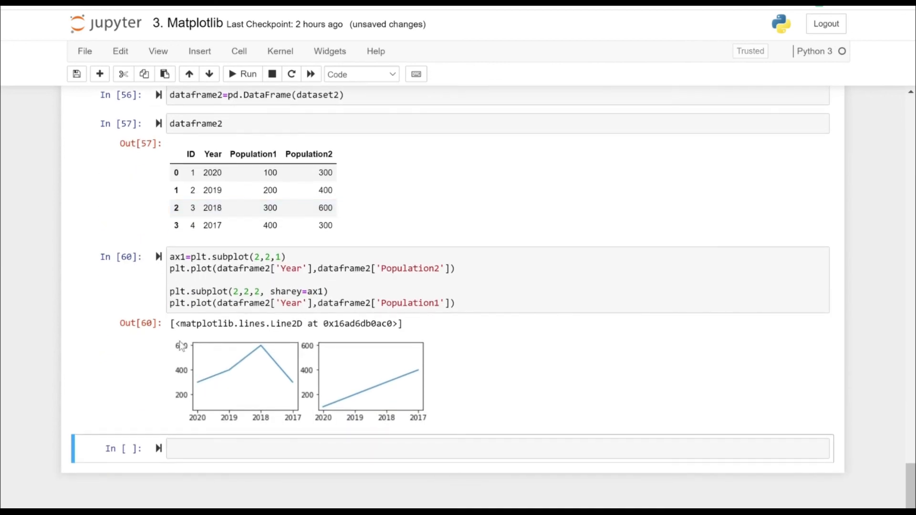
pyautogui.moveTo(433, 365)
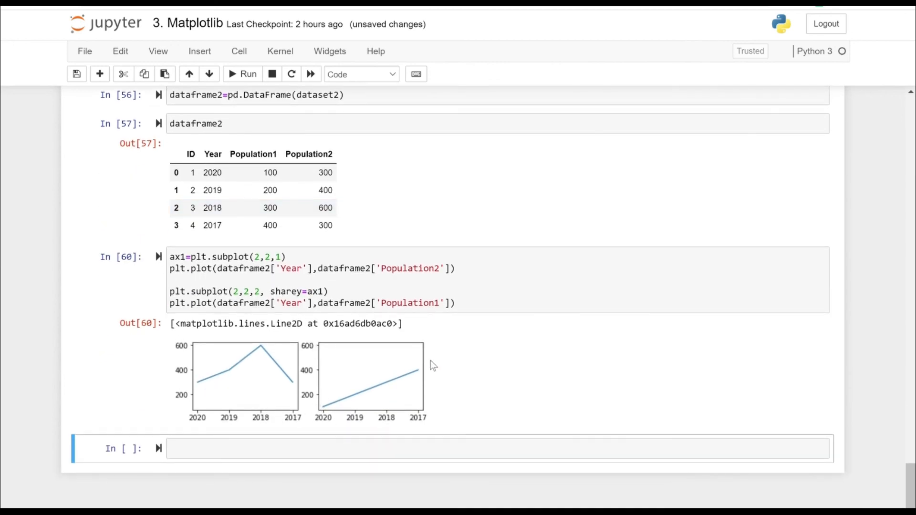